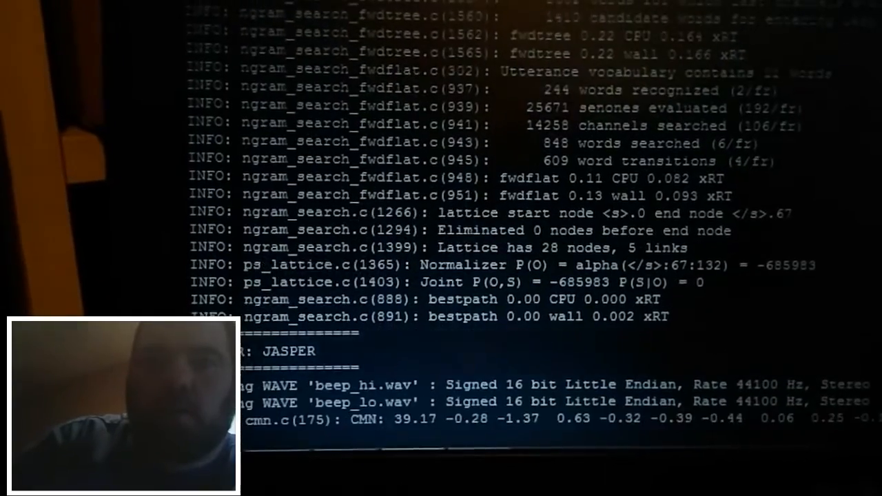
pyautogui.scroll(-3)
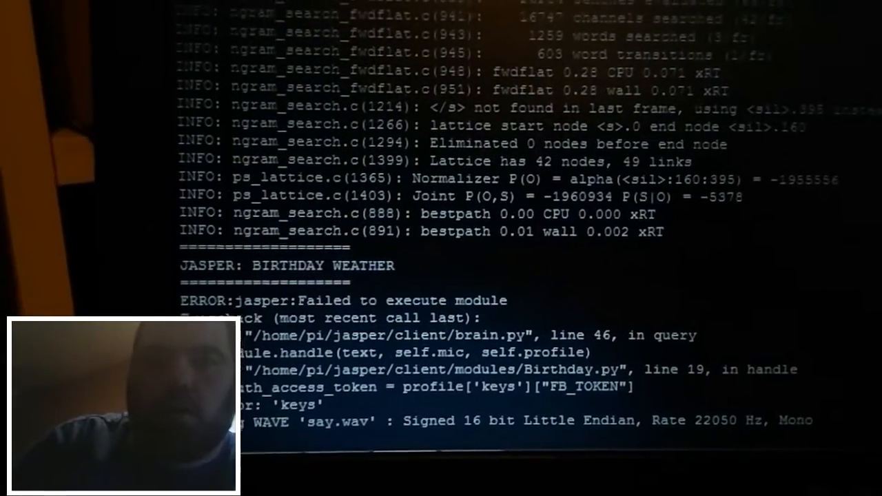